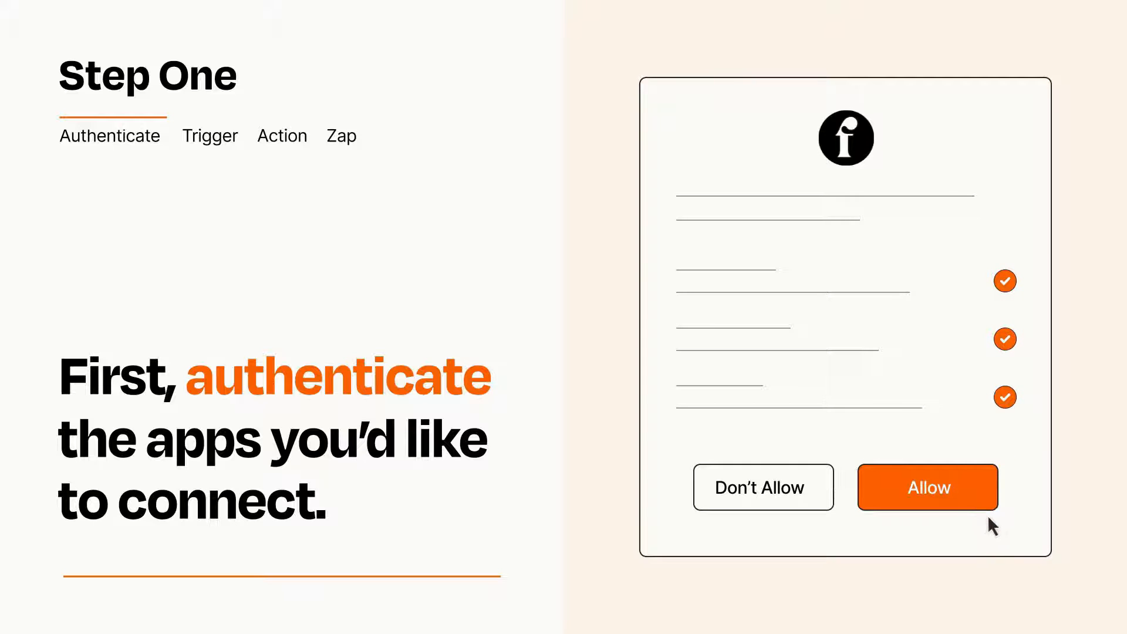
# Step: Allow the app connection, then bring up the trigger app-and-event list
pyautogui.click(926, 486)
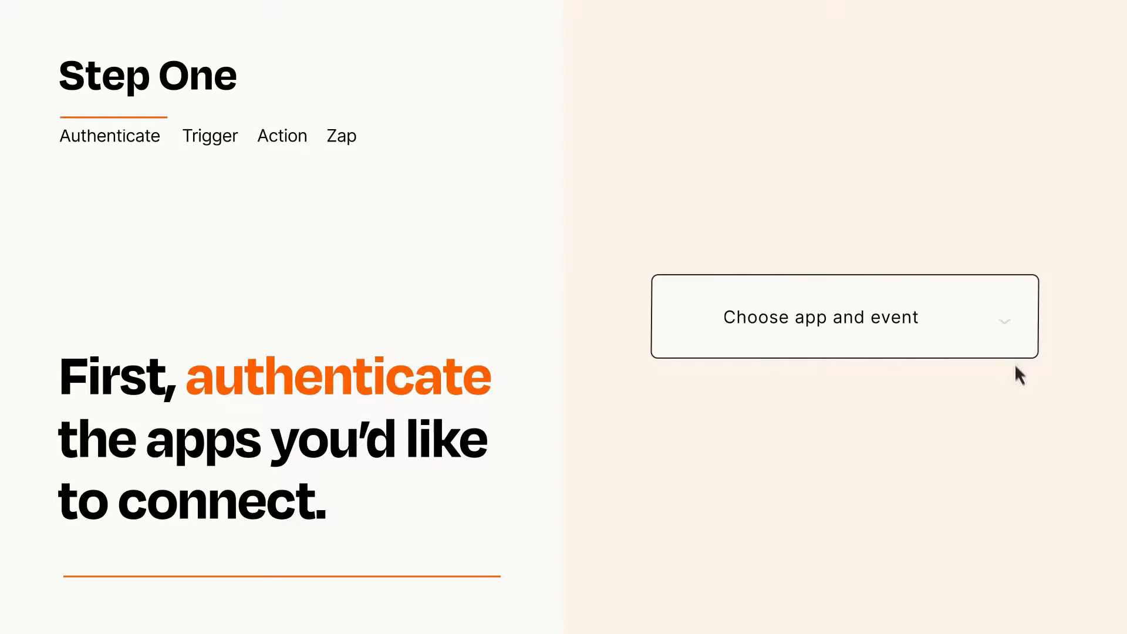
pyautogui.click(822, 317)
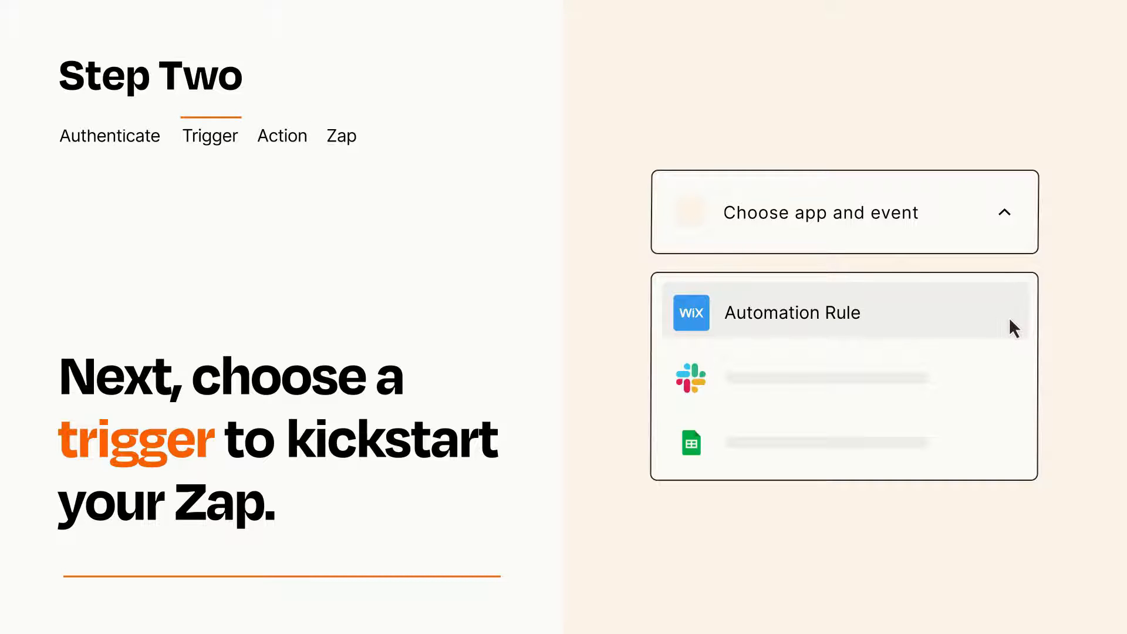
# Step: Choose Wix Automation Rule as the Zap's trigger app
pyautogui.click(790, 312)
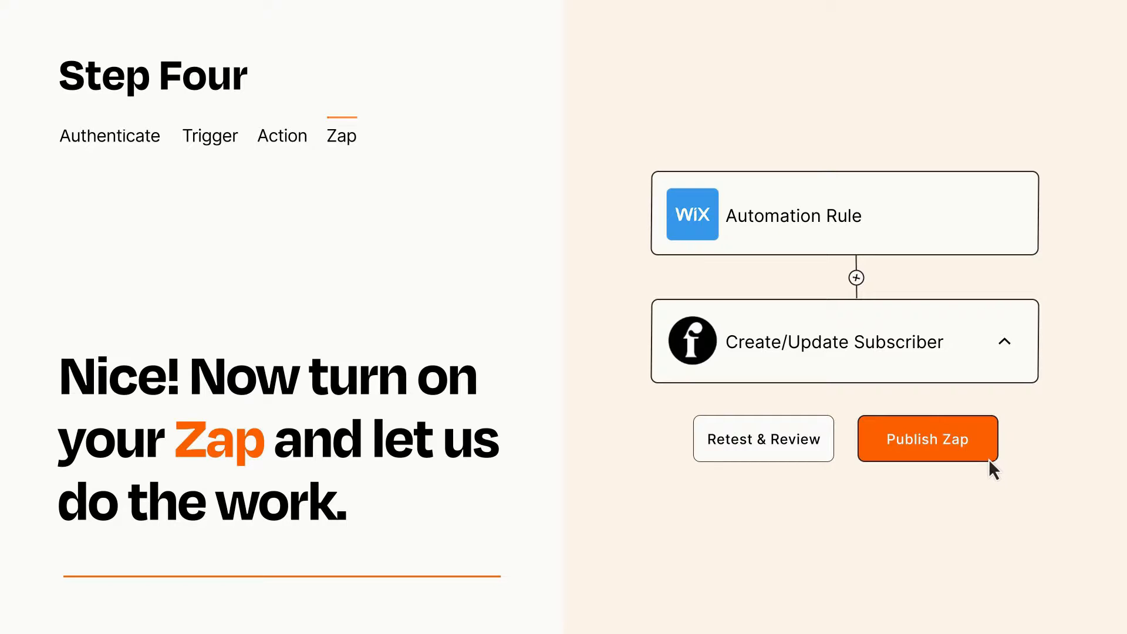
# Step: Publish the Automation Rule to Create/Update Subscriber Zap
pyautogui.click(927, 439)
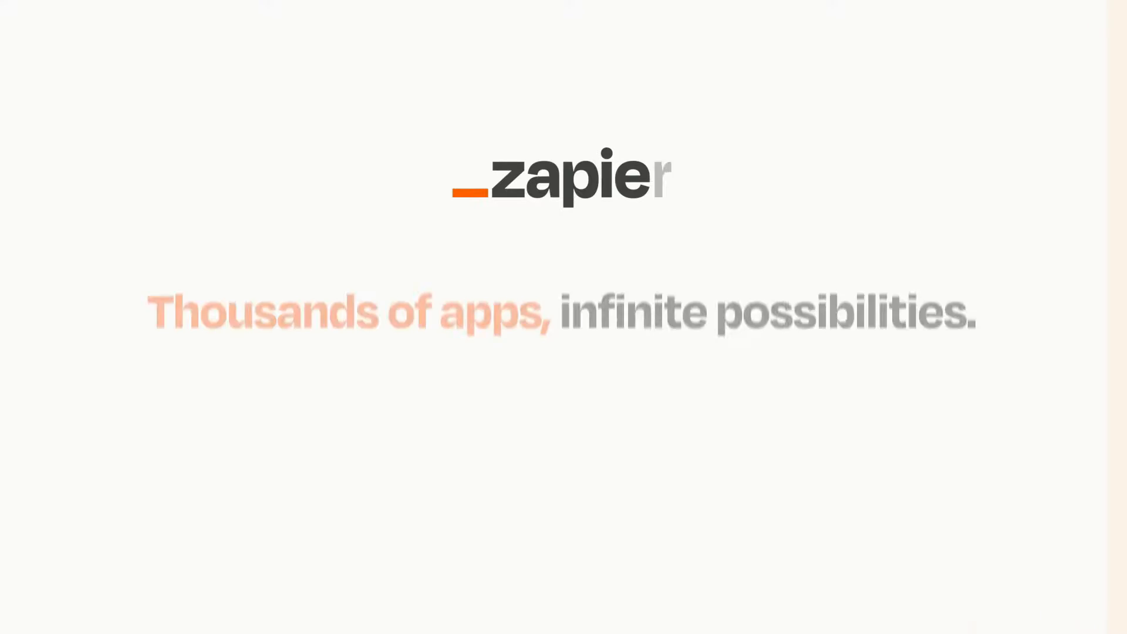